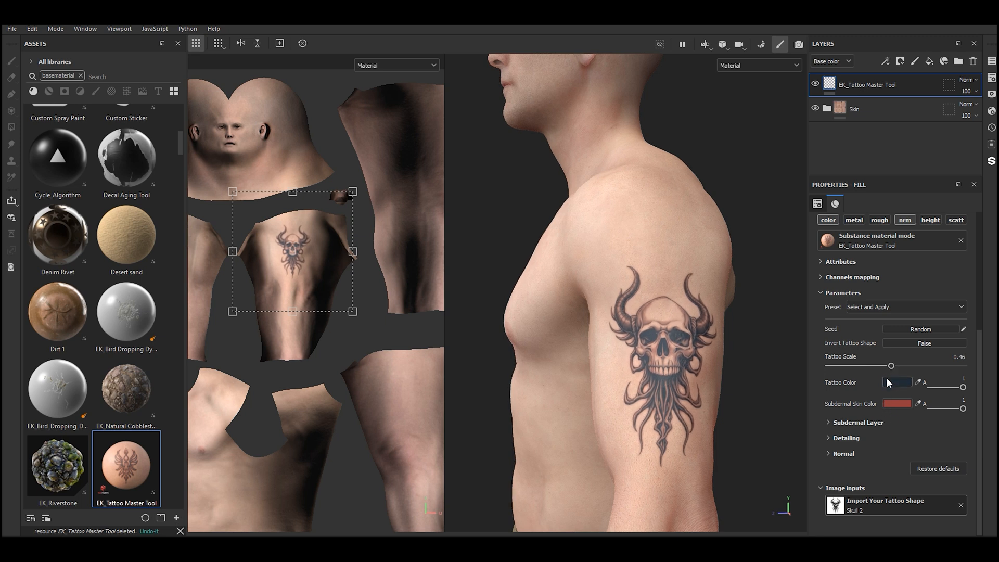
- Pick a dark ink colour from the Tattoo Color swatch for the arm skull tattoo
click(898, 404)
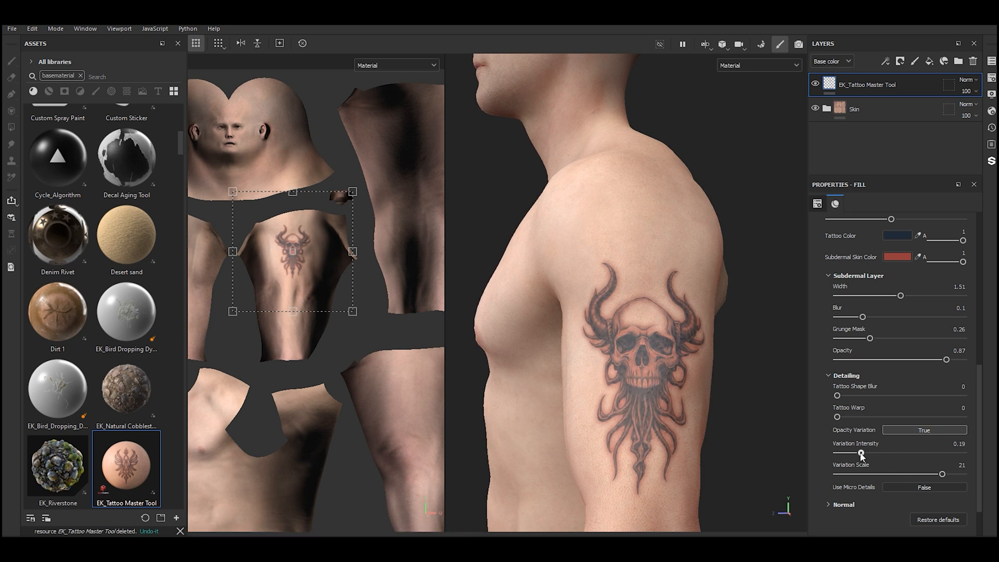
- Set Subdermal Width 1.51 and Opacity 0.87, with Opacity Variation set to False
click(925, 430)
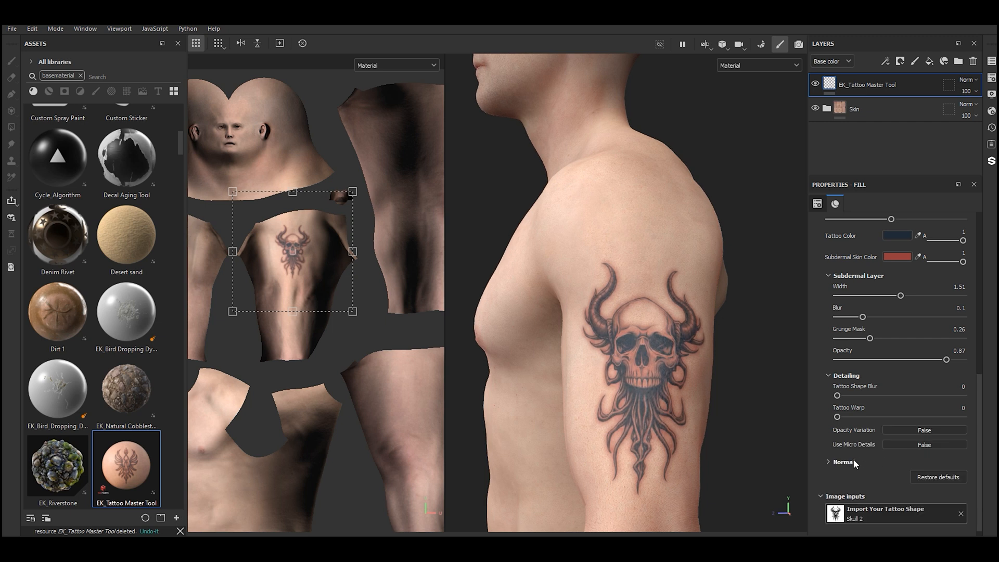
click(924, 445)
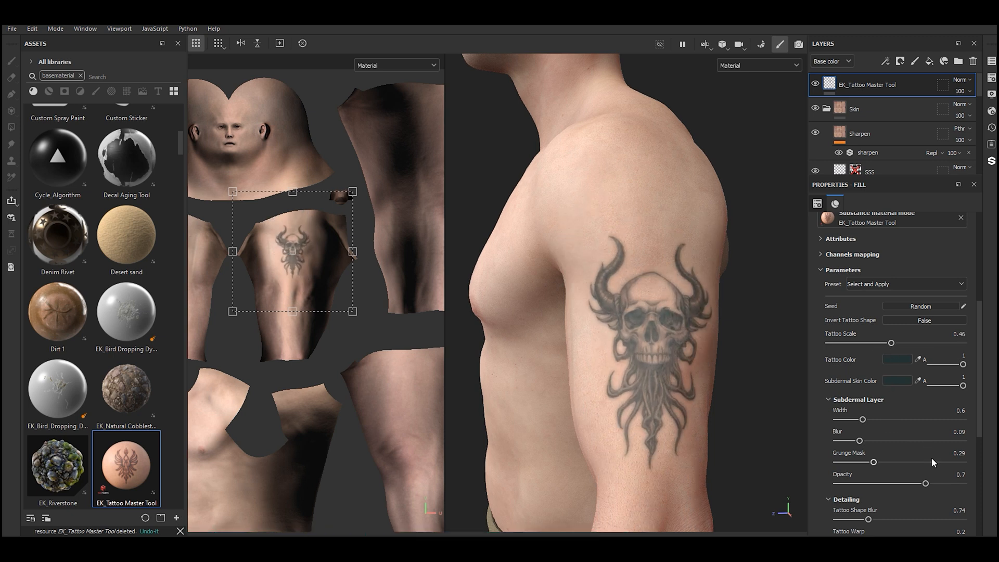
- Set Subdermal Width 1.96, Blur 0.16, Opacity 0.59 and Opacity Variation Intensity 0.11, Scale 13
scroll(down, 3)
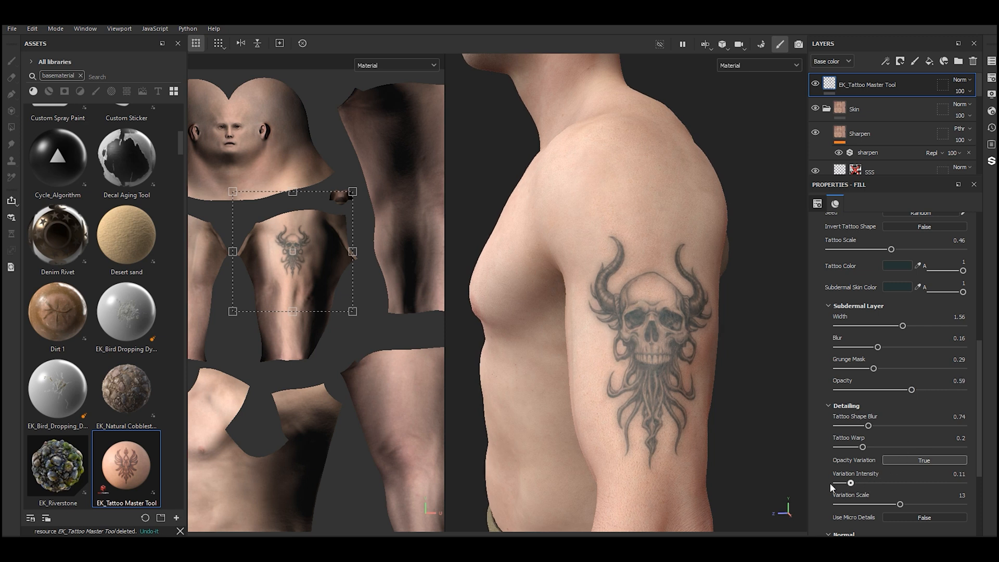
click(898, 319)
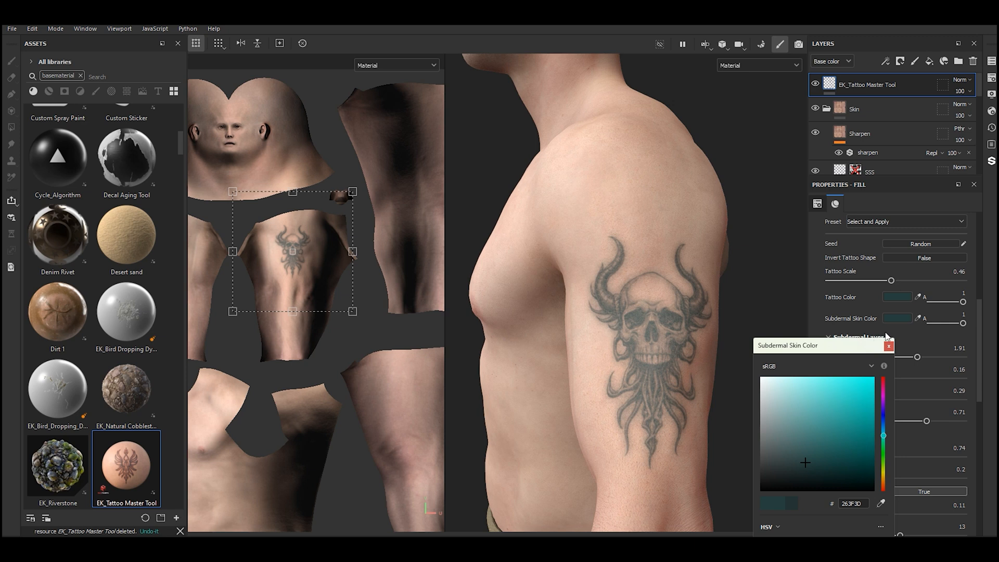
- Set the Subdermal Skin Color to dark teal hex 263F3D and confirm the picker
click(888, 345)
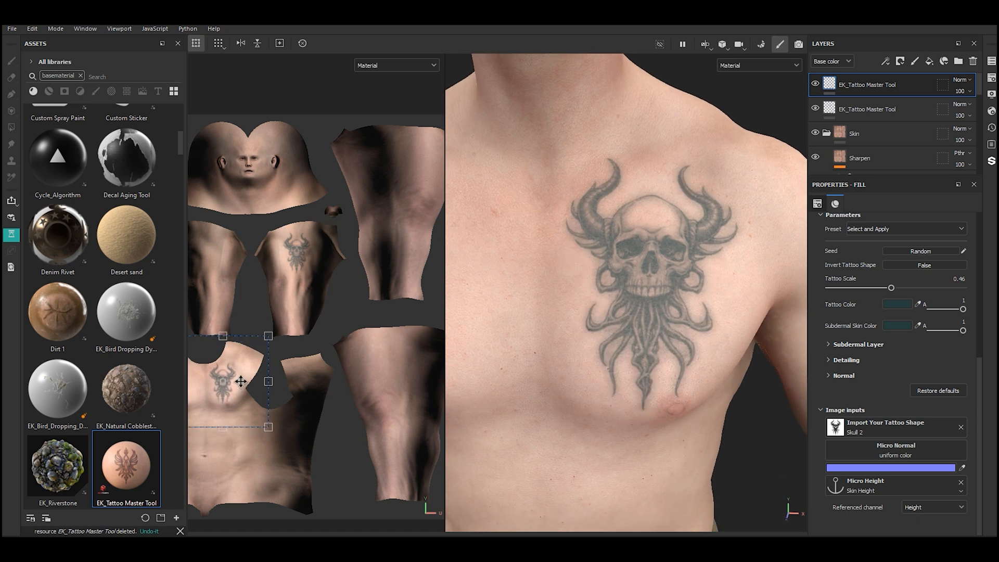